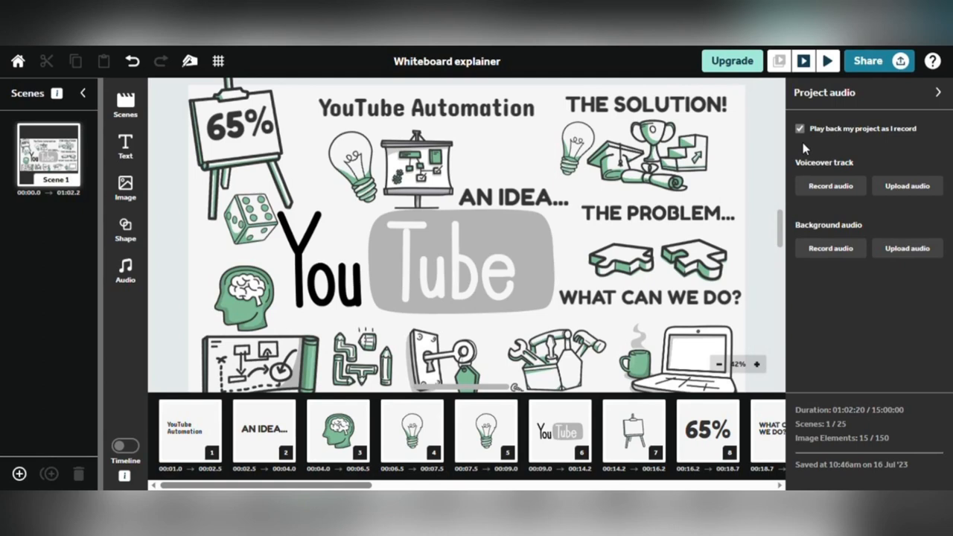
{"action": "mouse_move", "coordinate": [786, 146]}
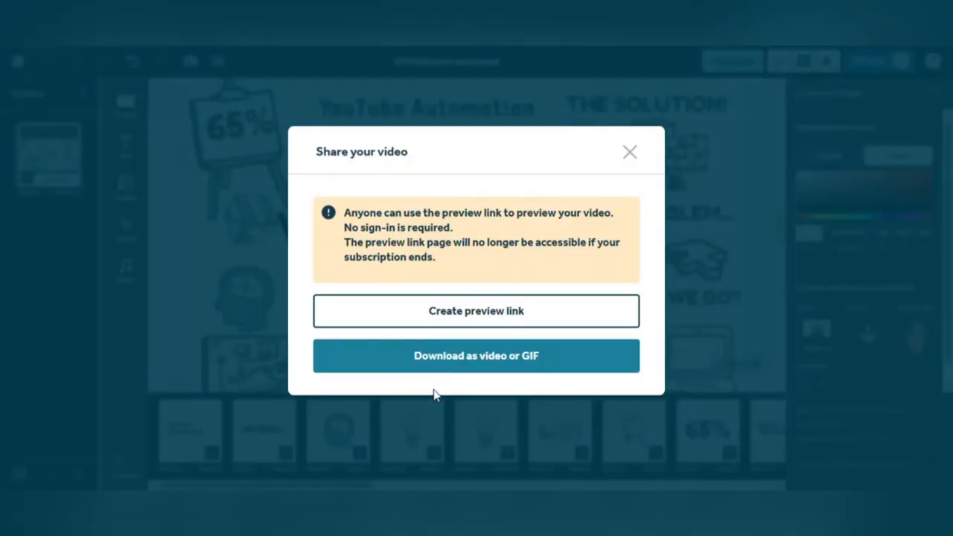
Download the whiteboard explainer as an MP4 video via Download as video or GIF.
{"action": "left_click", "coordinate": [476, 355]}
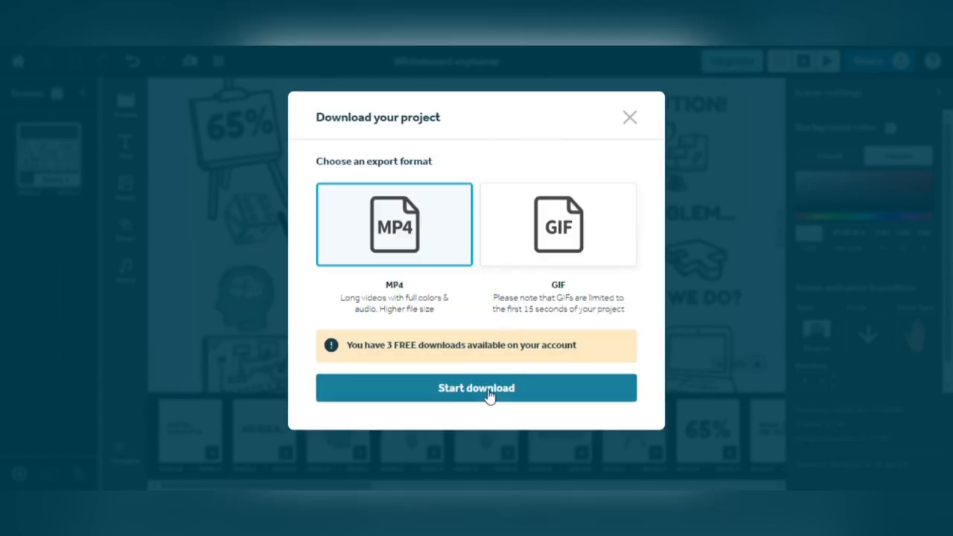
{"action": "left_click", "coordinate": [476, 387]}
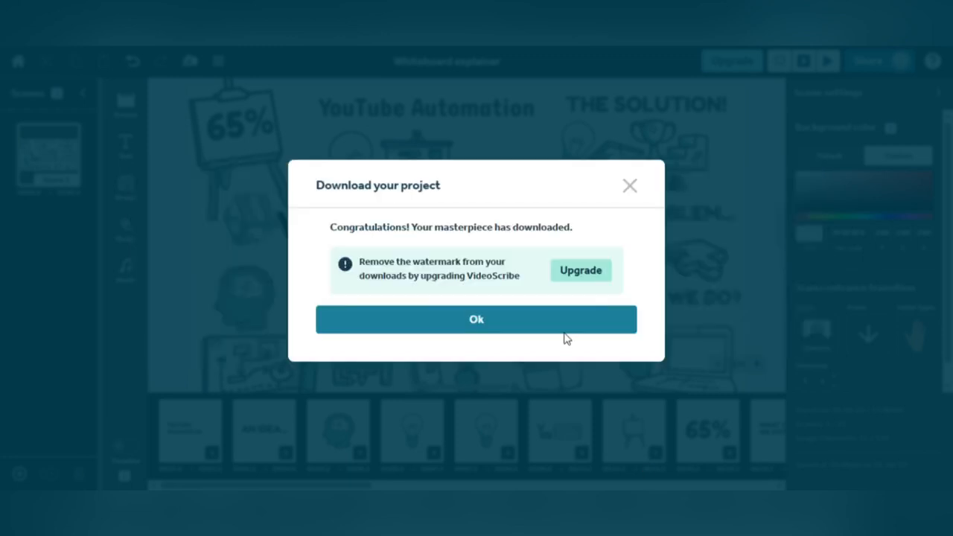
Show the Upgrade account plans offering watermark-free annual and monthly options.
{"action": "left_click", "coordinate": [476, 319]}
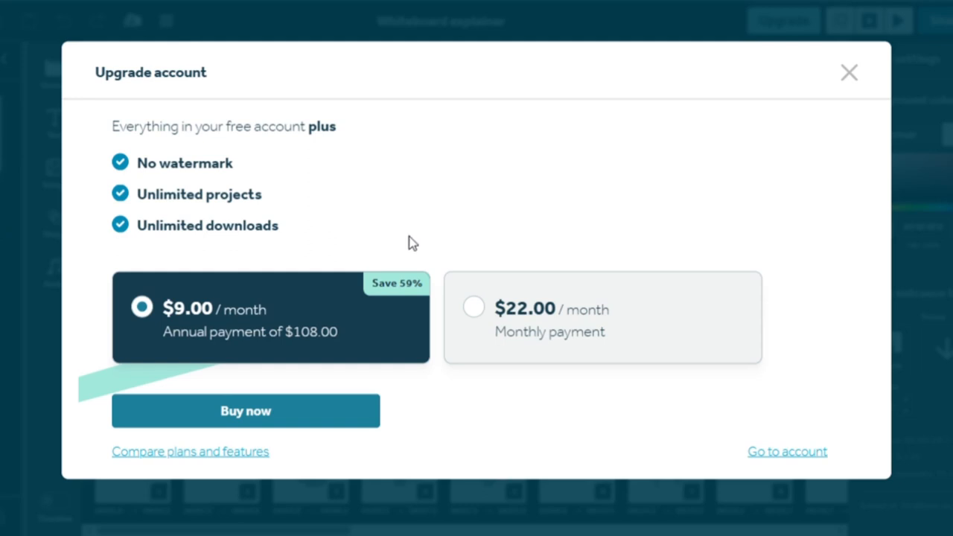
{"action": "mouse_move", "coordinate": [414, 380]}
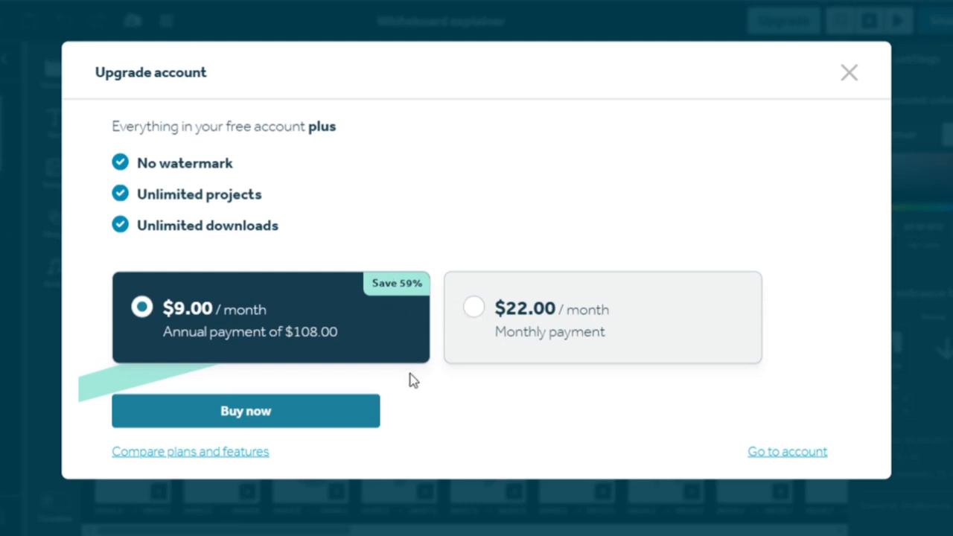
{"action": "mouse_move", "coordinate": [400, 388]}
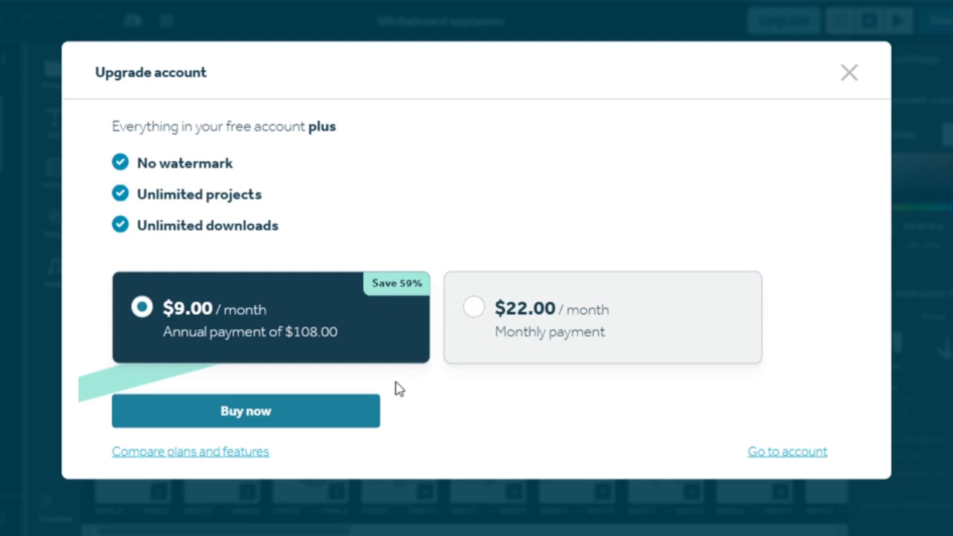